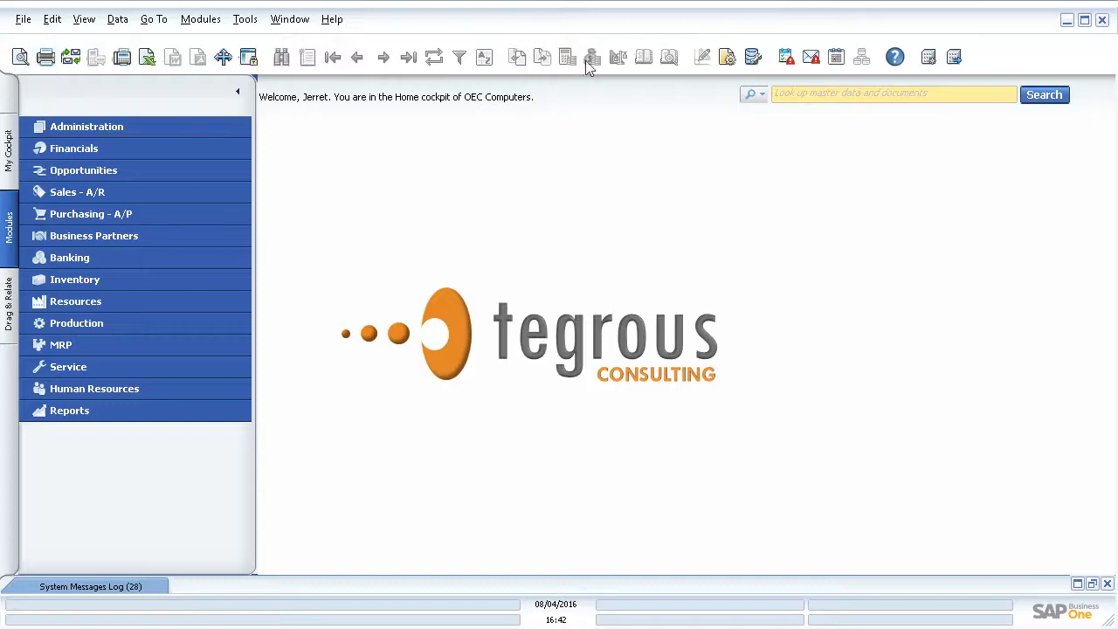
mouse_move(727, 56)
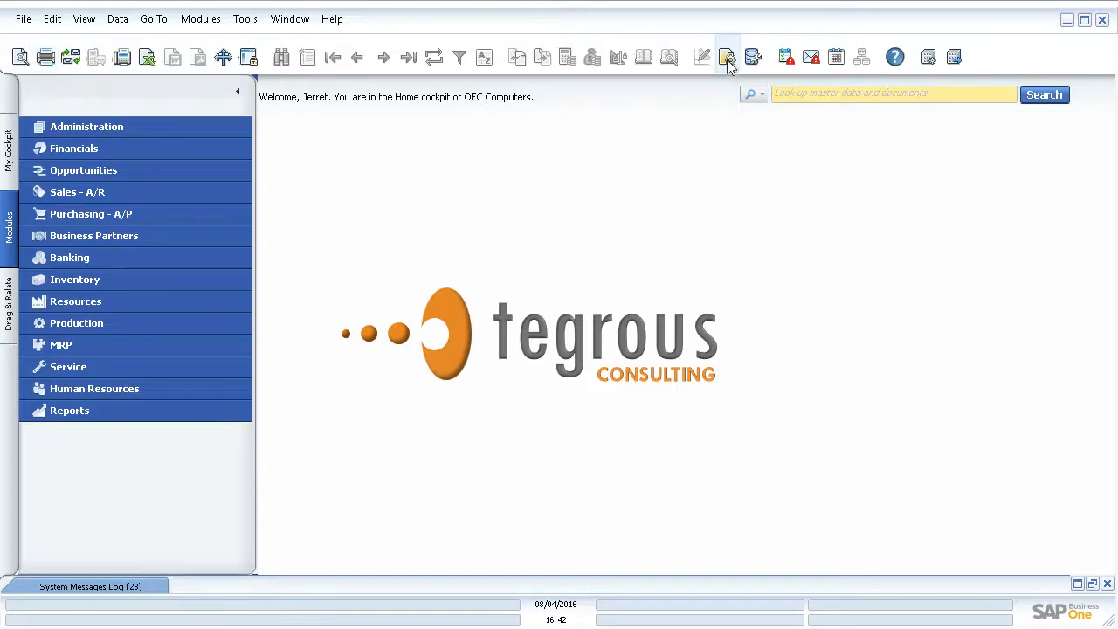
Step: Open Form Settings for the main menu modules
click(723, 56)
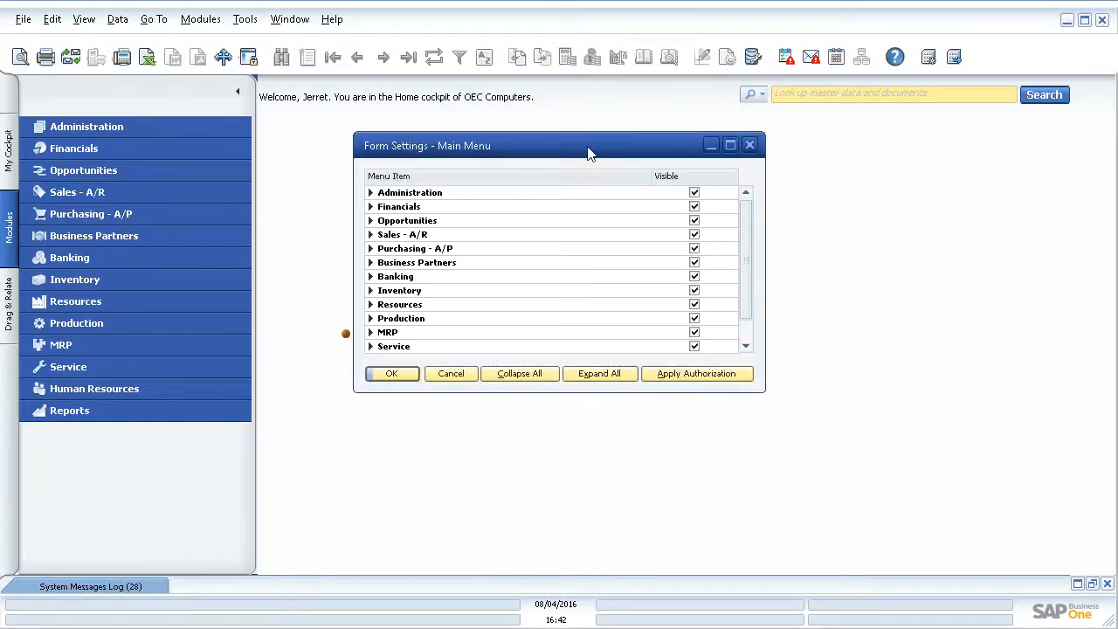
mouse_move(376, 164)
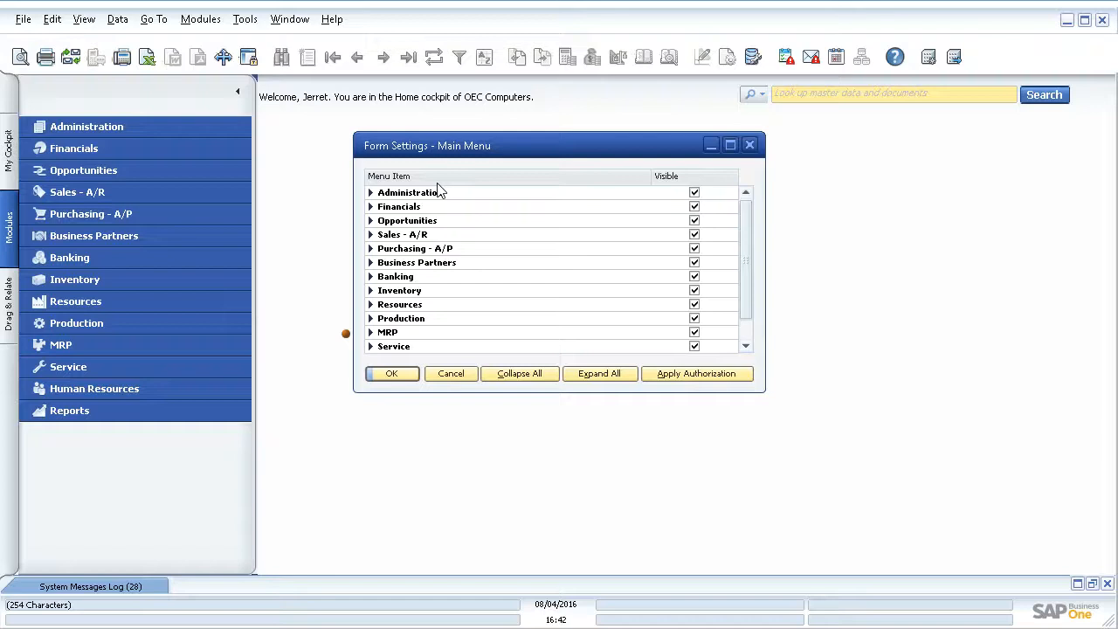
mouse_move(678, 220)
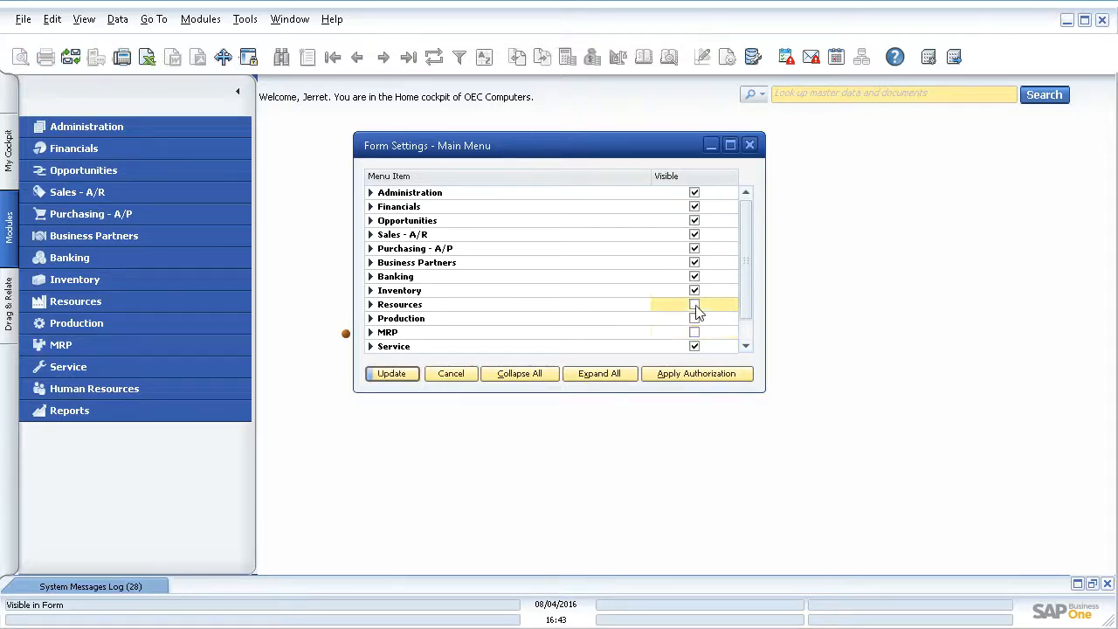
Step: Update the modules list, then make Production and MRP visible again
click(391, 374)
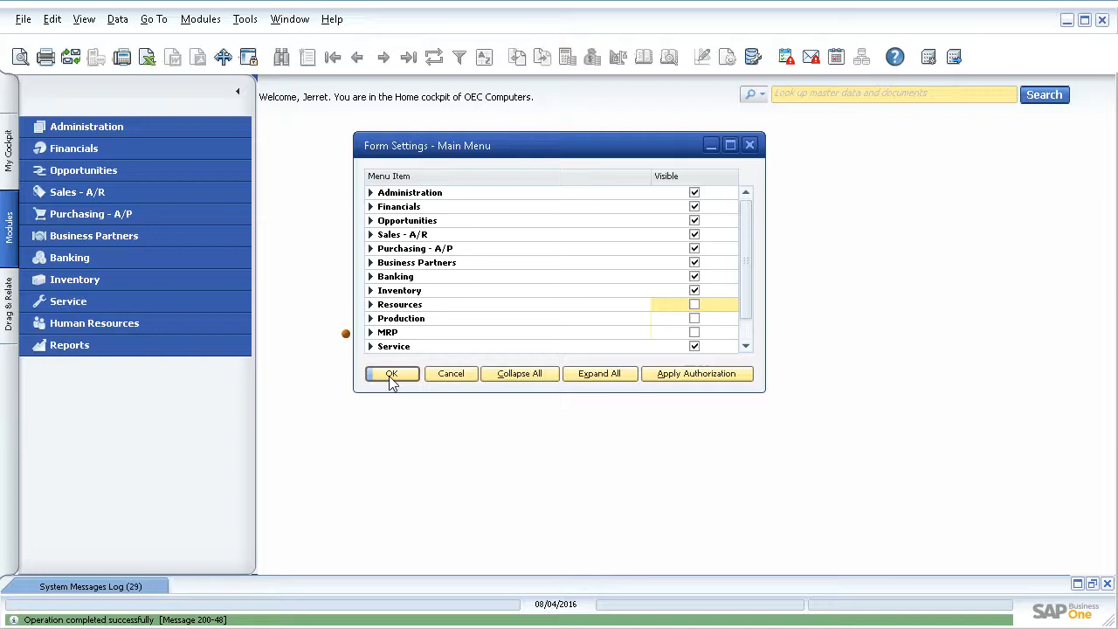
mouse_move(95, 367)
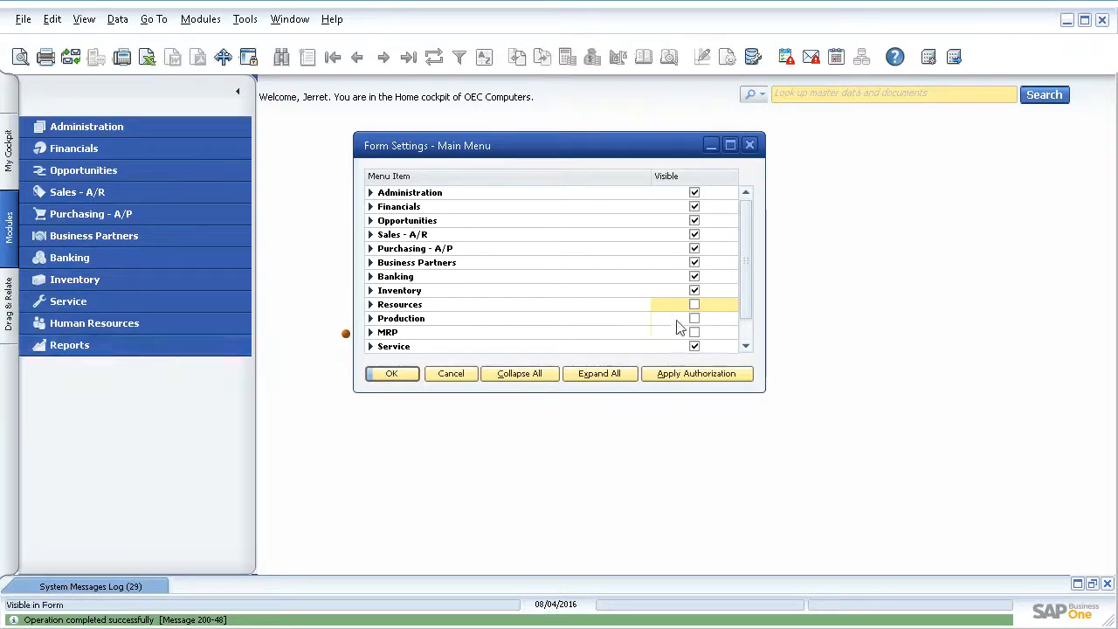
click(694, 304)
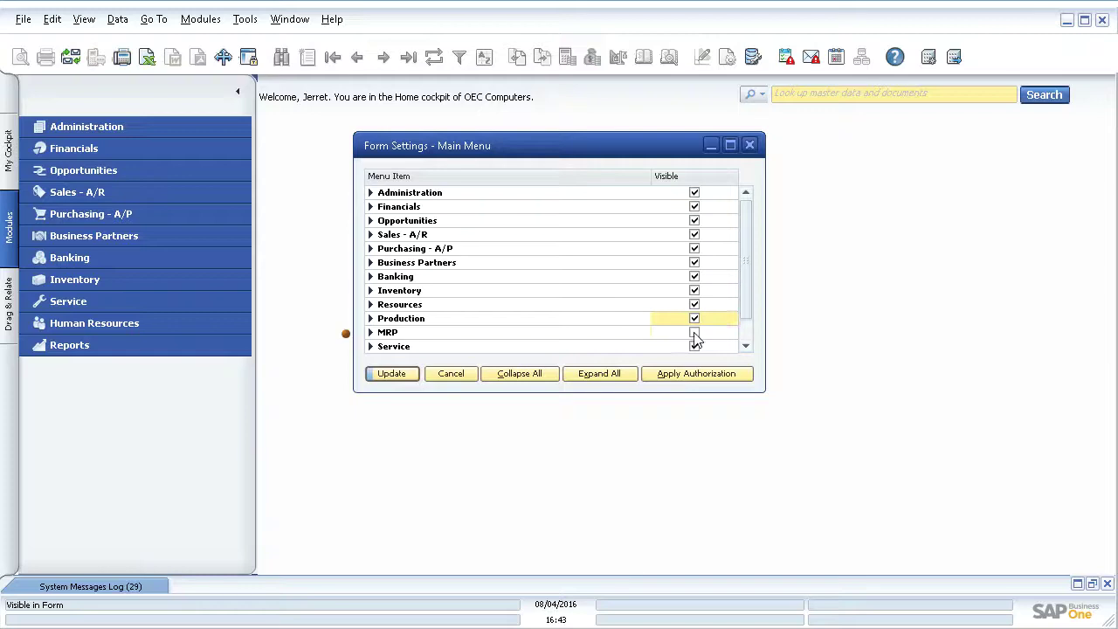
click(391, 374)
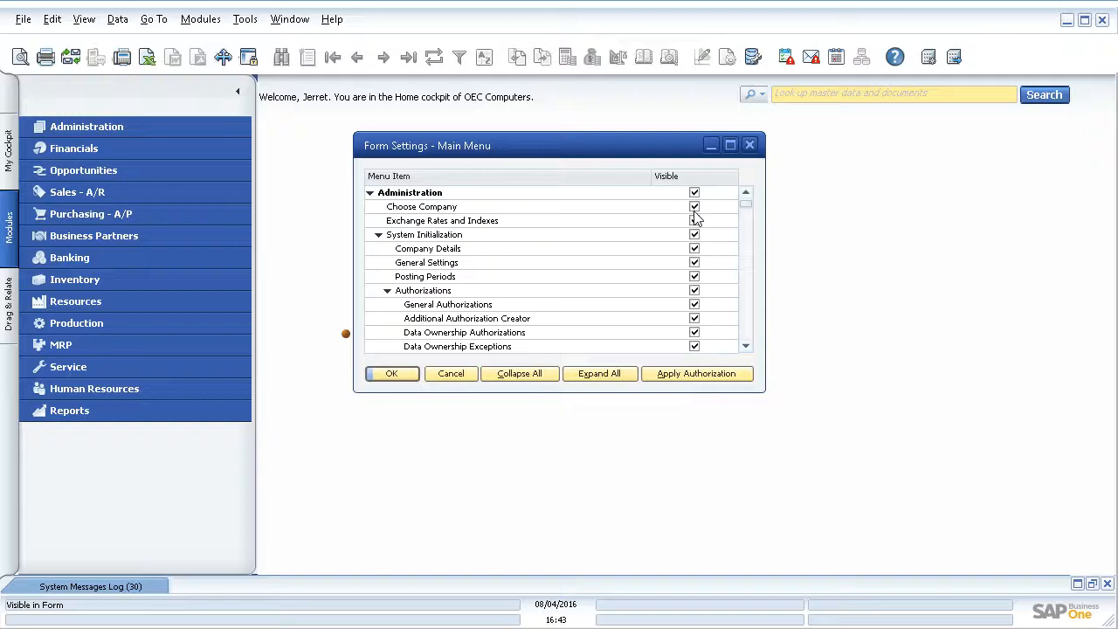
mouse_move(393, 374)
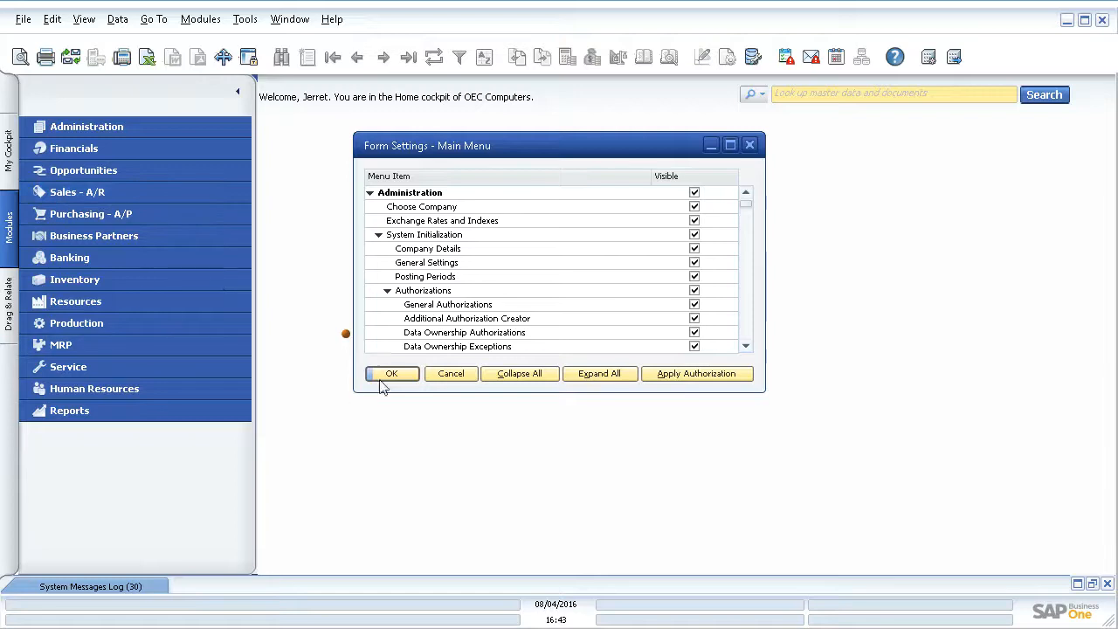
Step: Confirm the main menu settings and open a new Sales Order from Sales - A/R
click(391, 374)
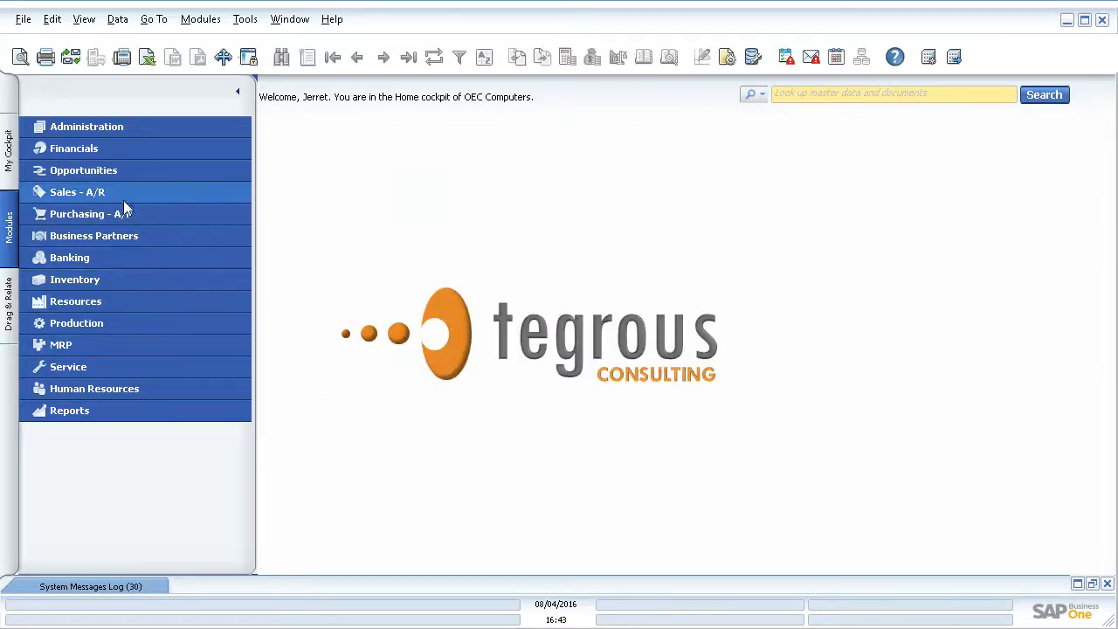
click(77, 190)
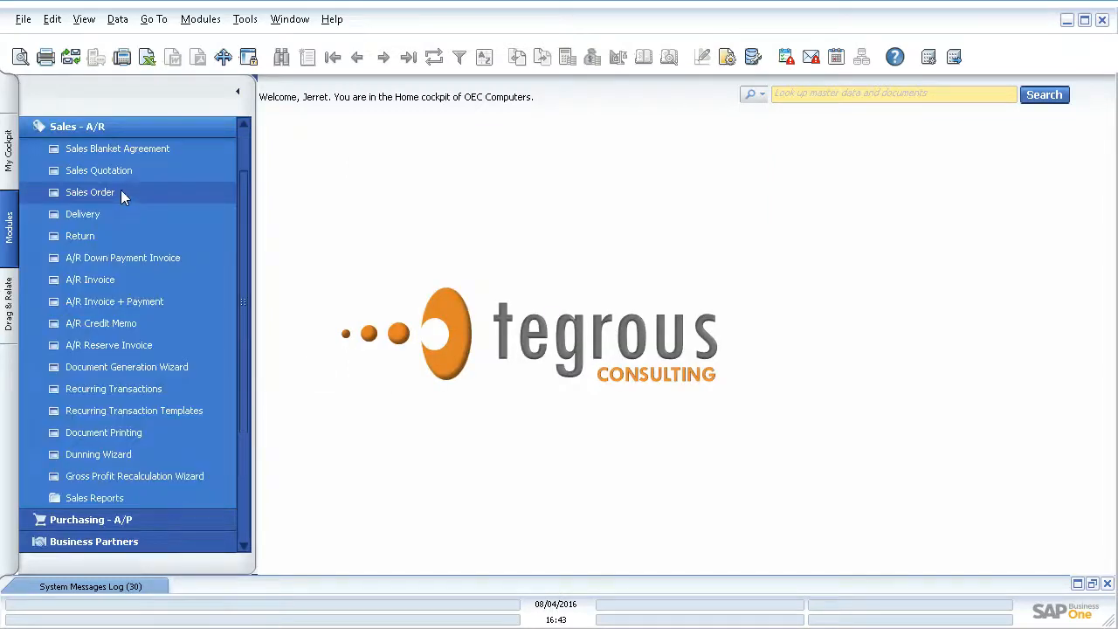
click(91, 192)
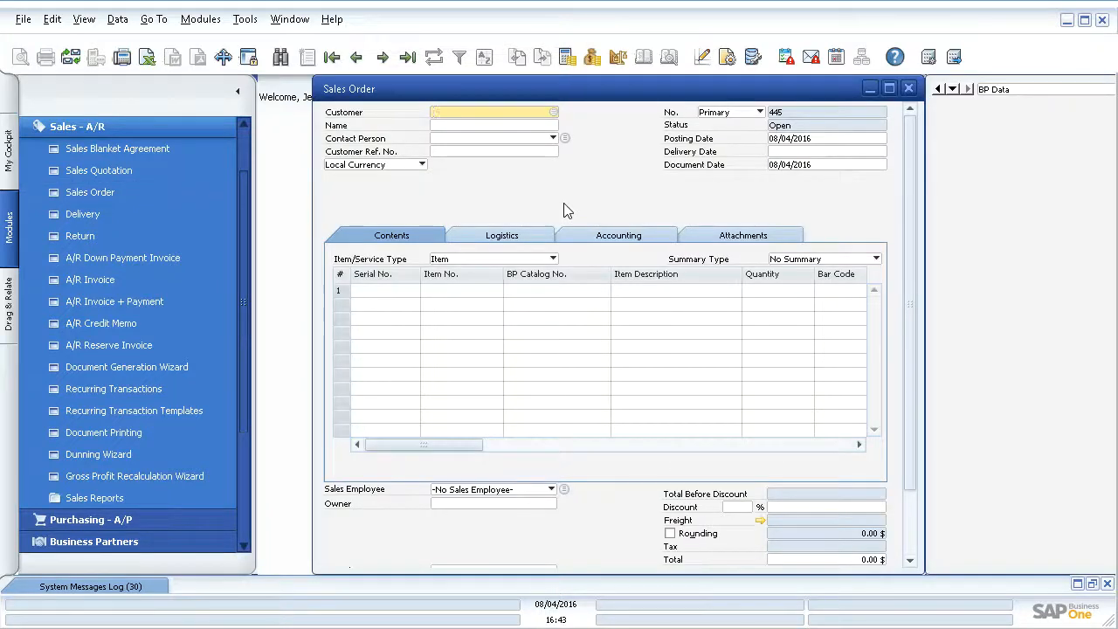
mouse_move(562, 126)
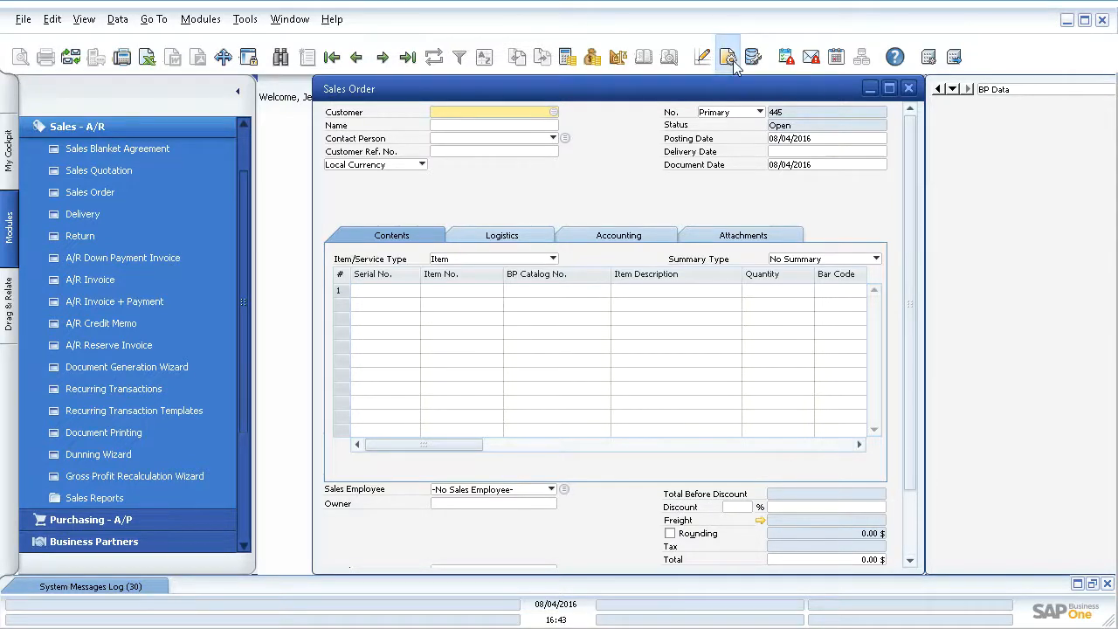
Step: In Sales Order Form Settings, Table Format, toggle visibility of Serial No. and Bar Code columns
click(728, 54)
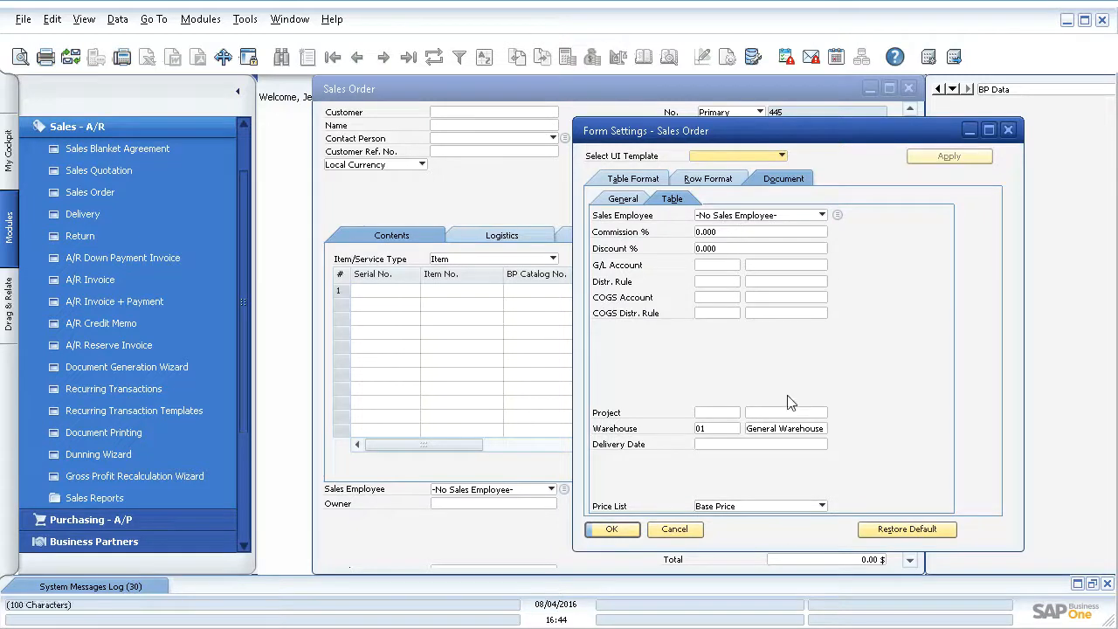
click(632, 178)
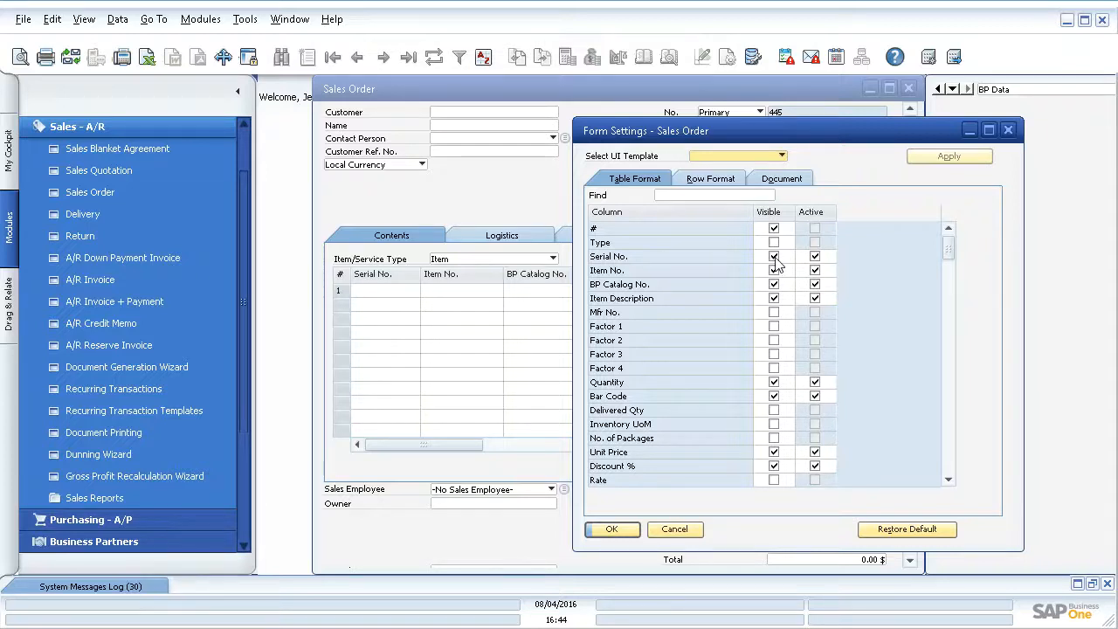
click(773, 255)
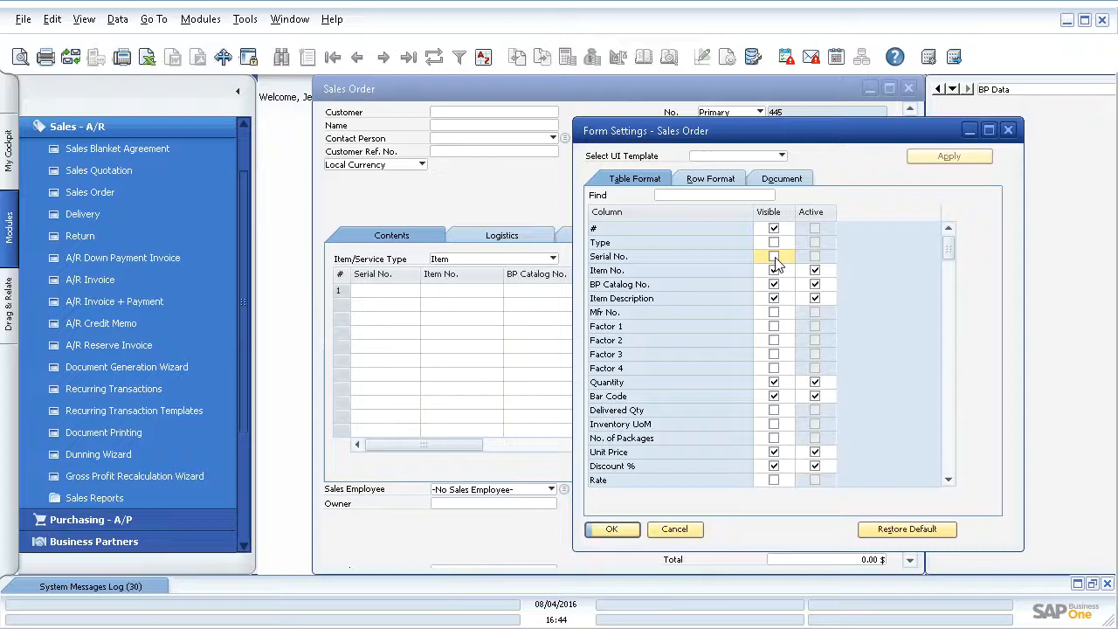
click(773, 255)
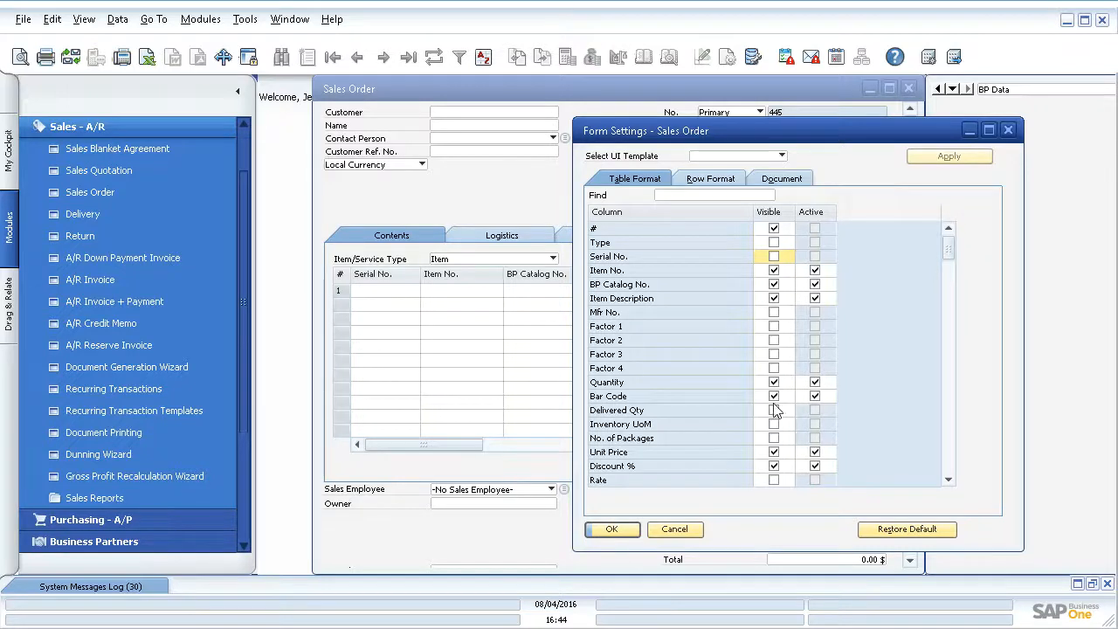
click(773, 395)
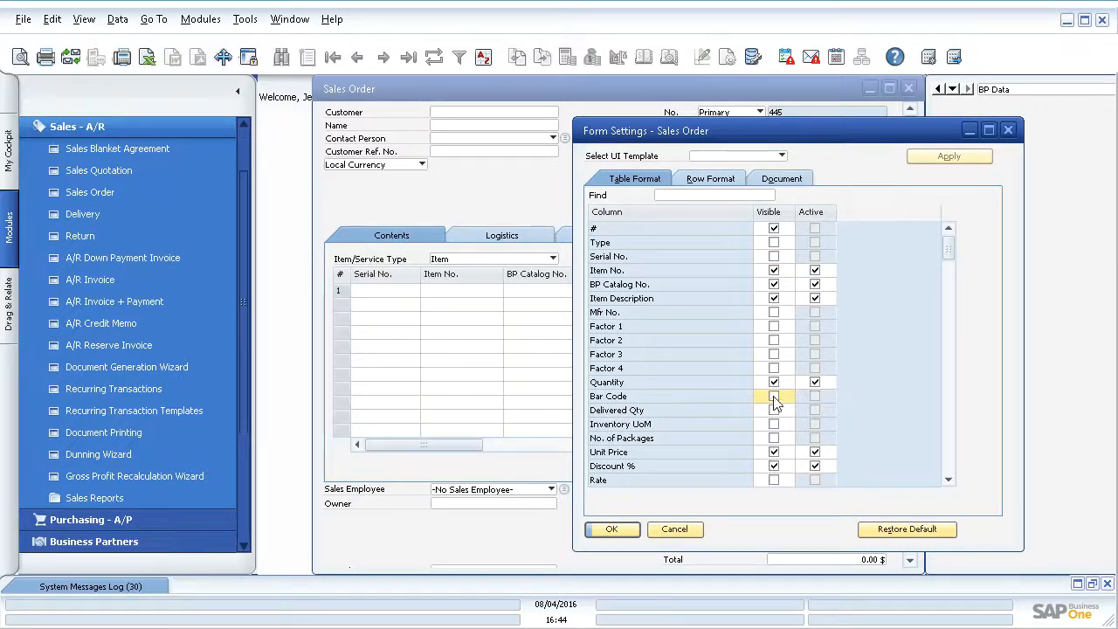
click(773, 395)
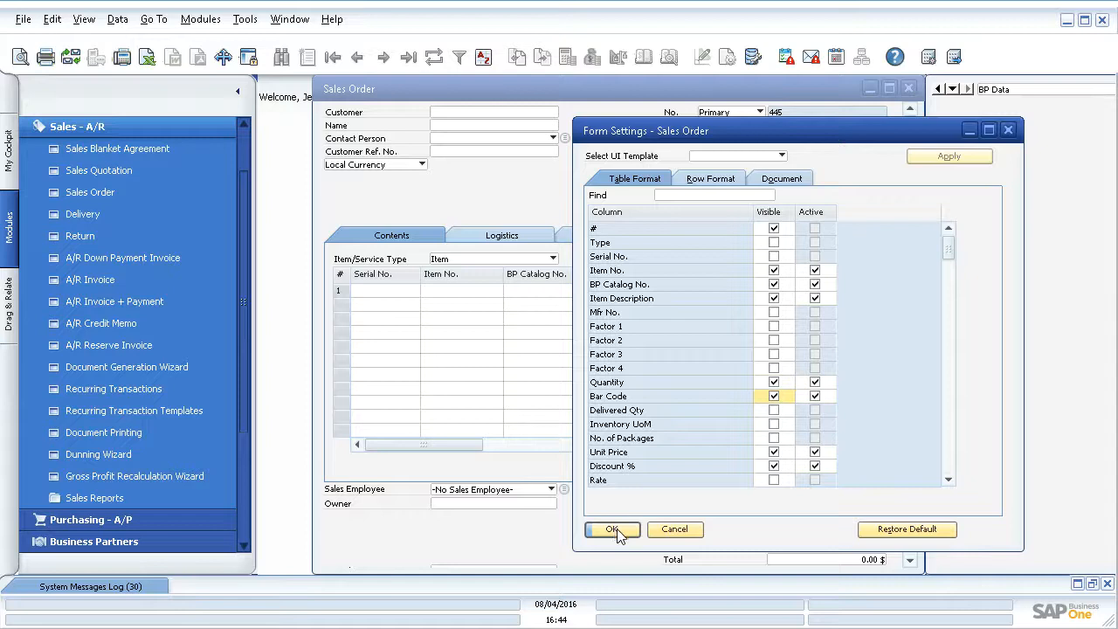
Step: Apply the column changes so Bar Code leads and Serial No. is removed
click(612, 529)
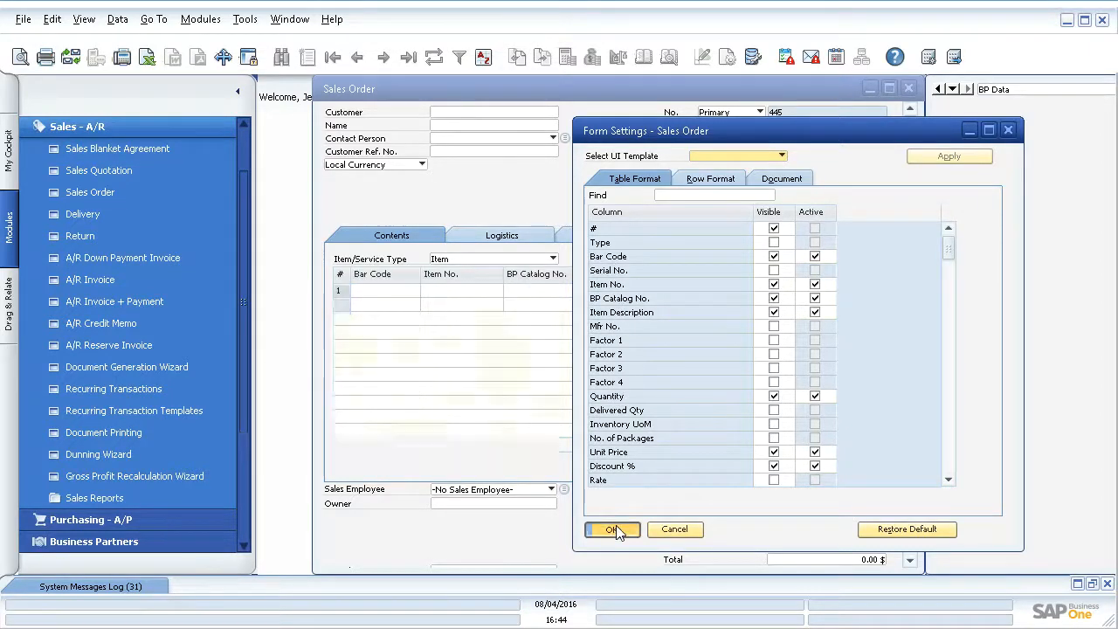
click(612, 529)
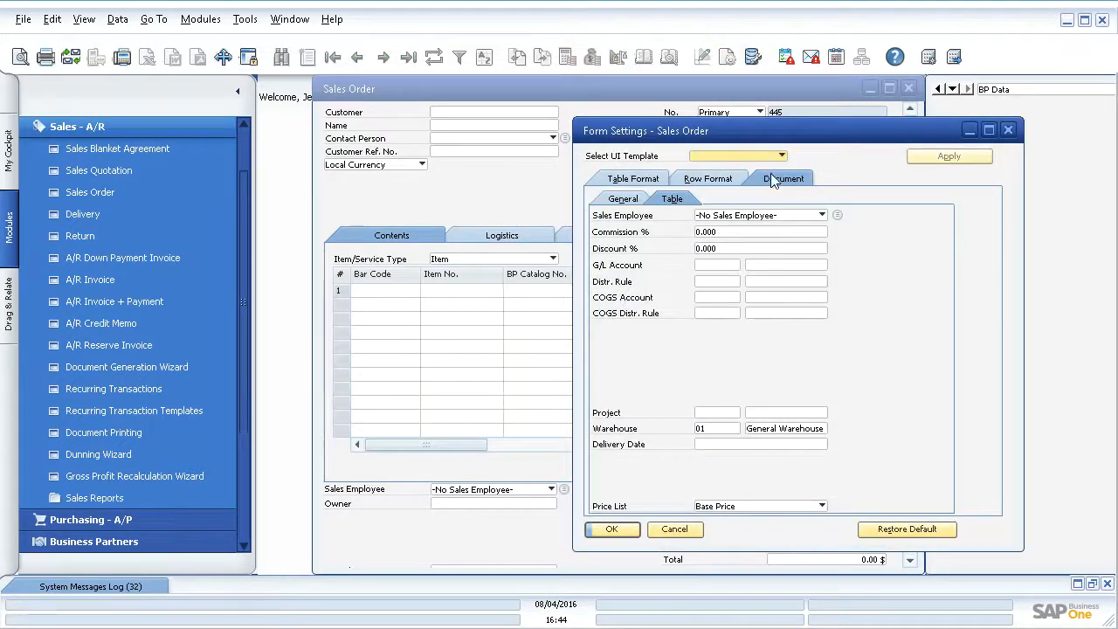
mouse_move(688, 457)
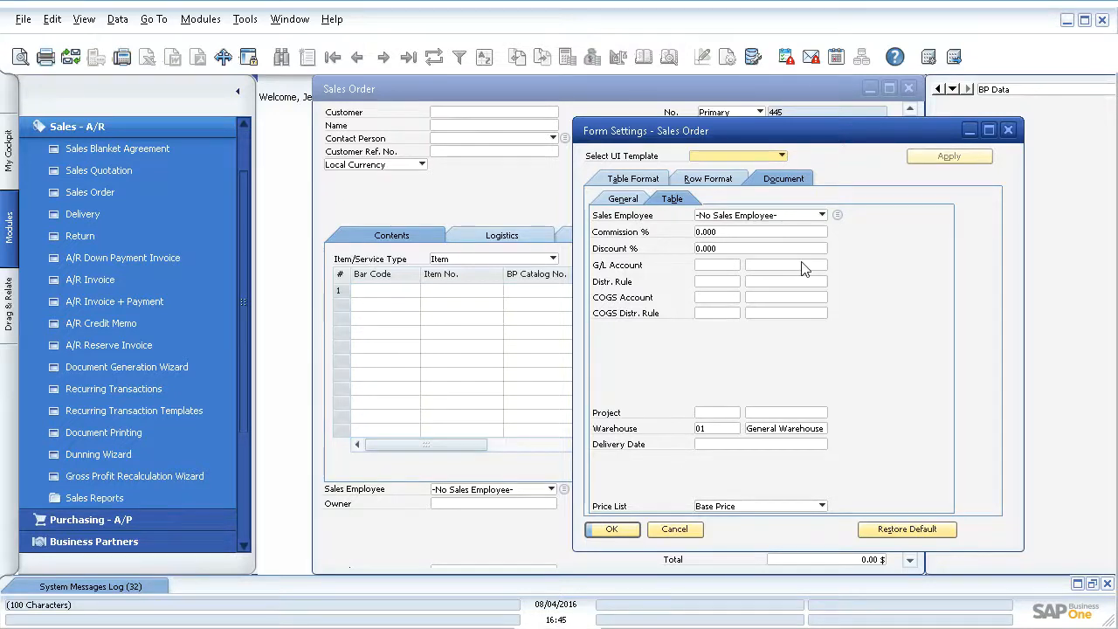
mouse_move(640, 216)
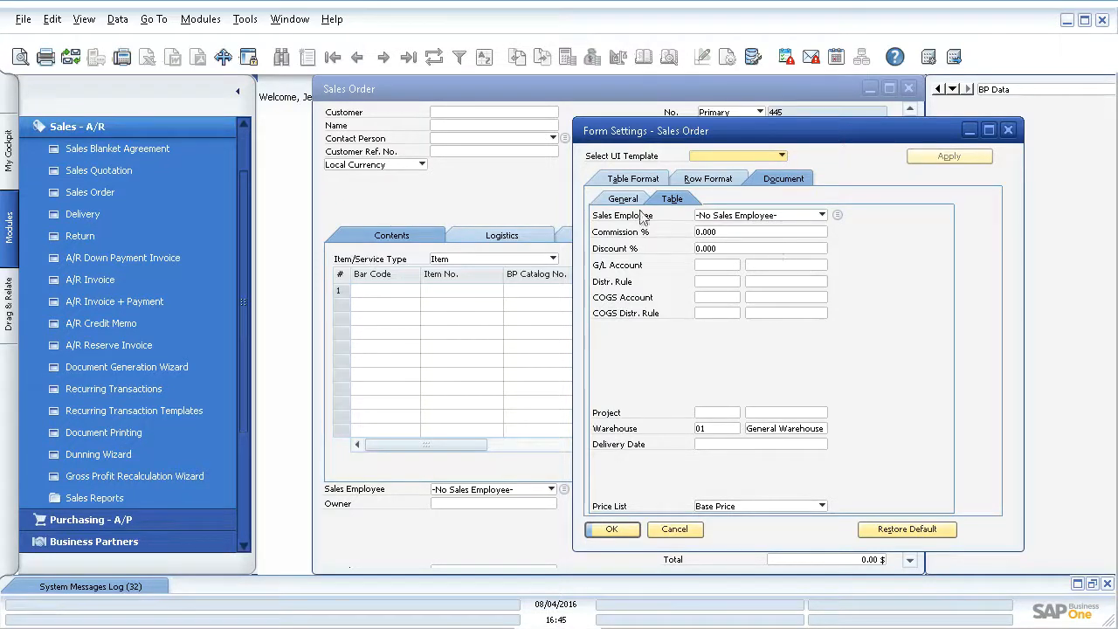
mouse_move(706, 178)
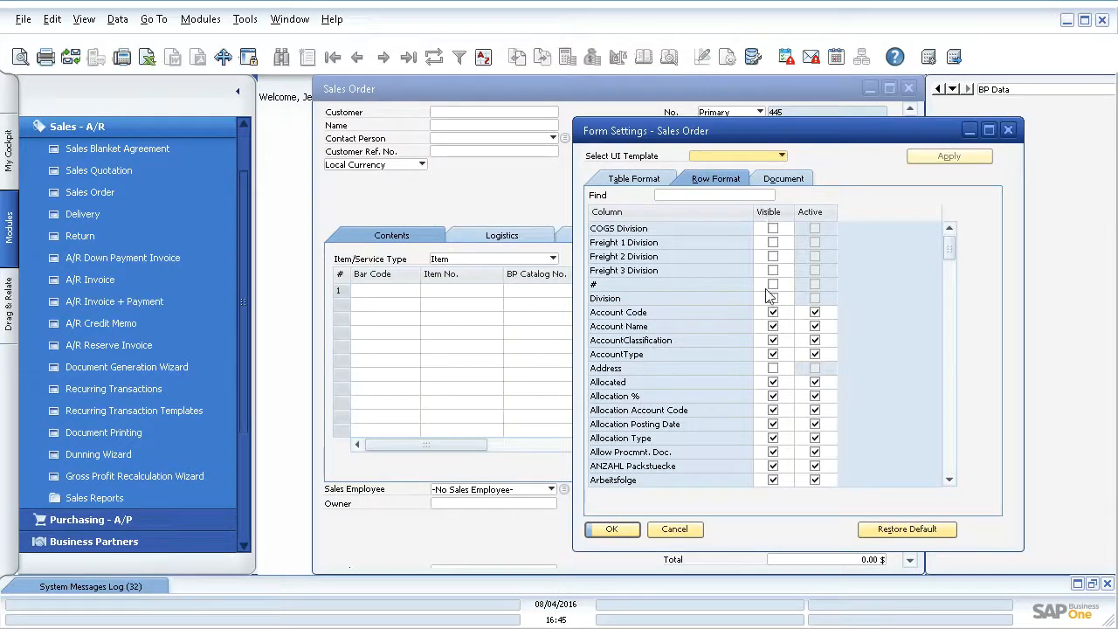
mouse_move(1004, 194)
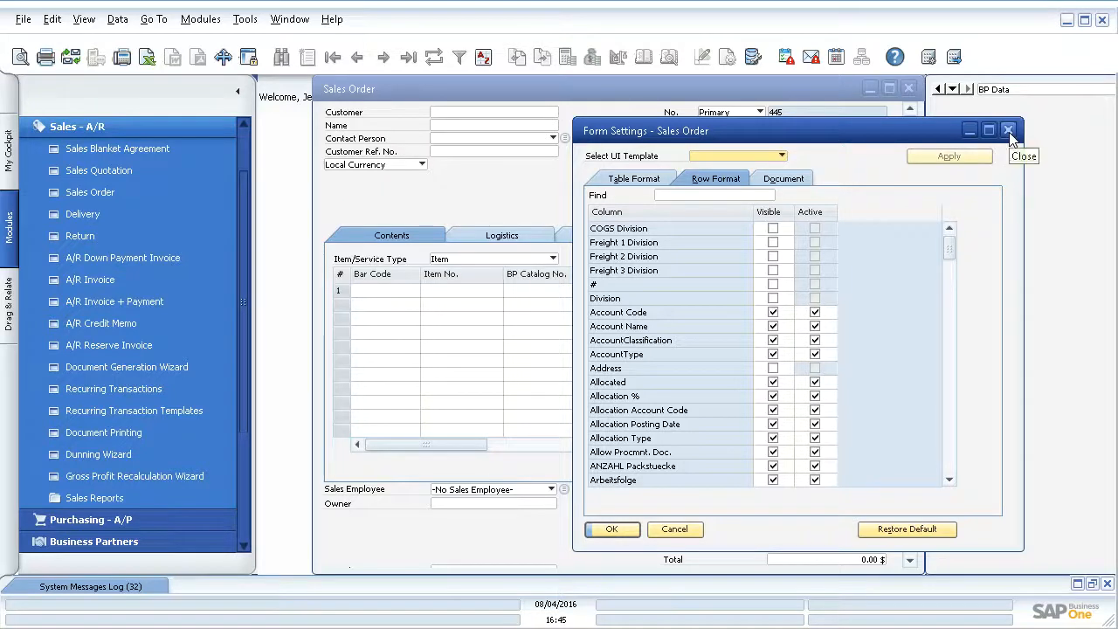
Step: Close the Sales Order settings and the Sales Order, returning to the Home cockpit
click(1008, 129)
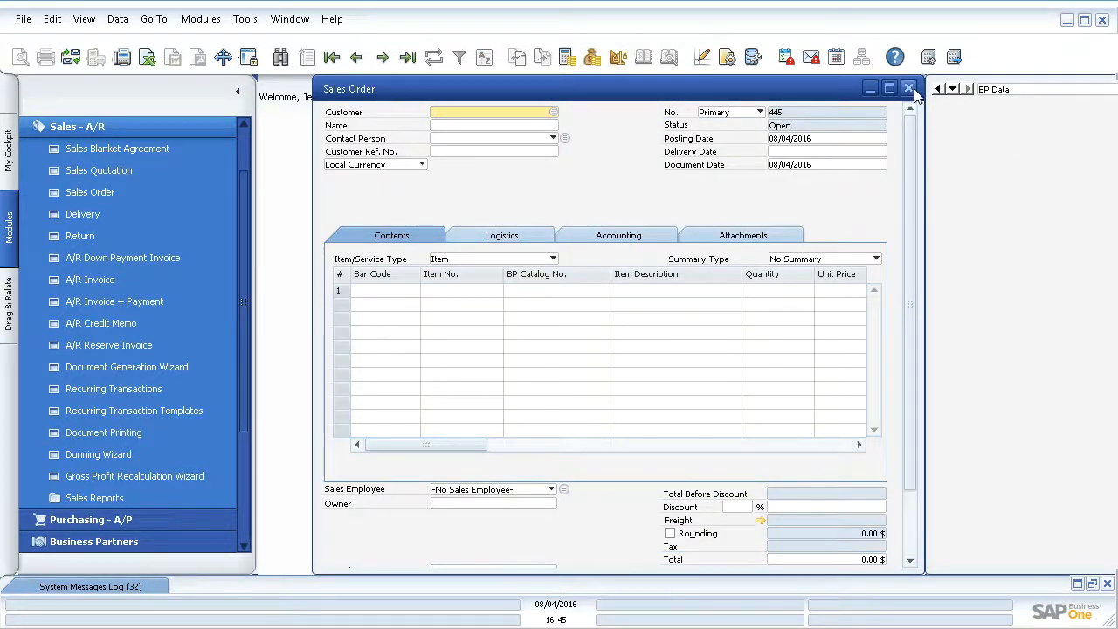
click(908, 87)
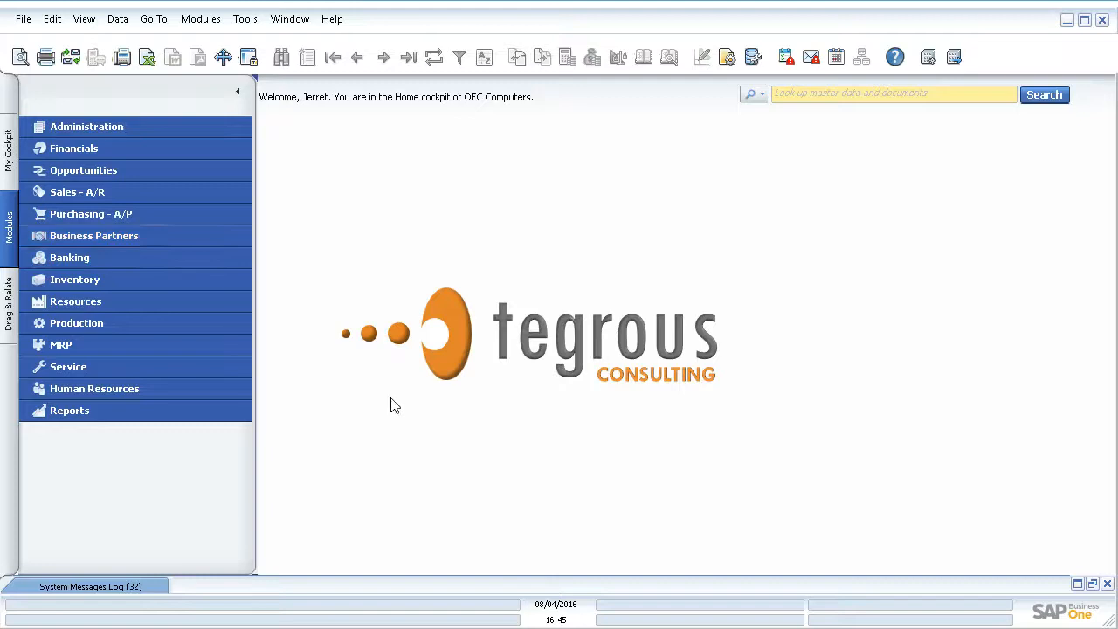
mouse_move(171, 393)
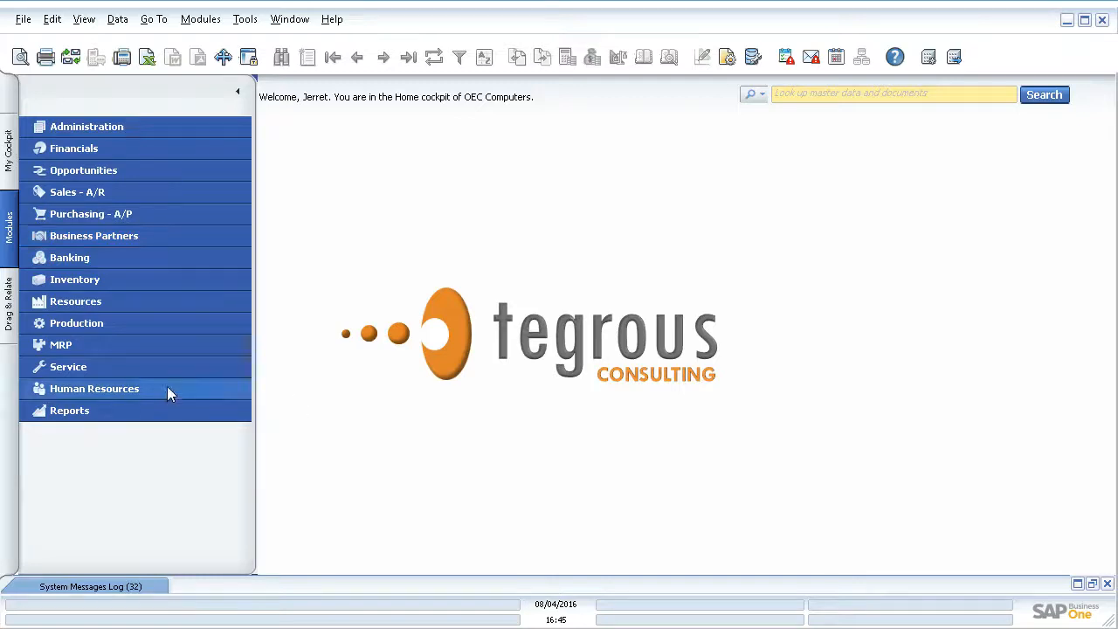